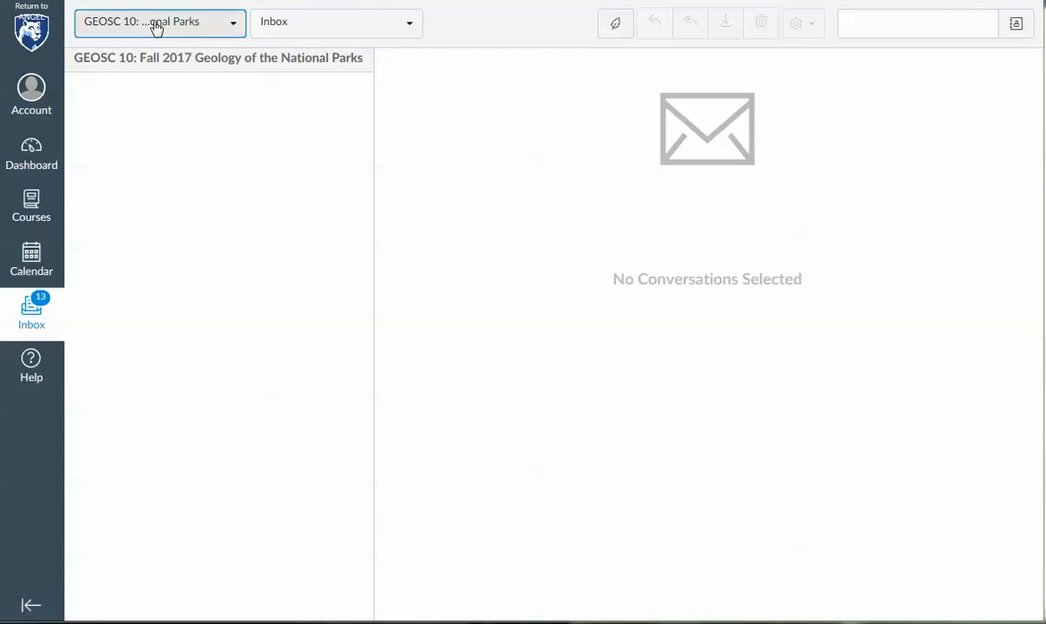
mouse_move(174, 27)
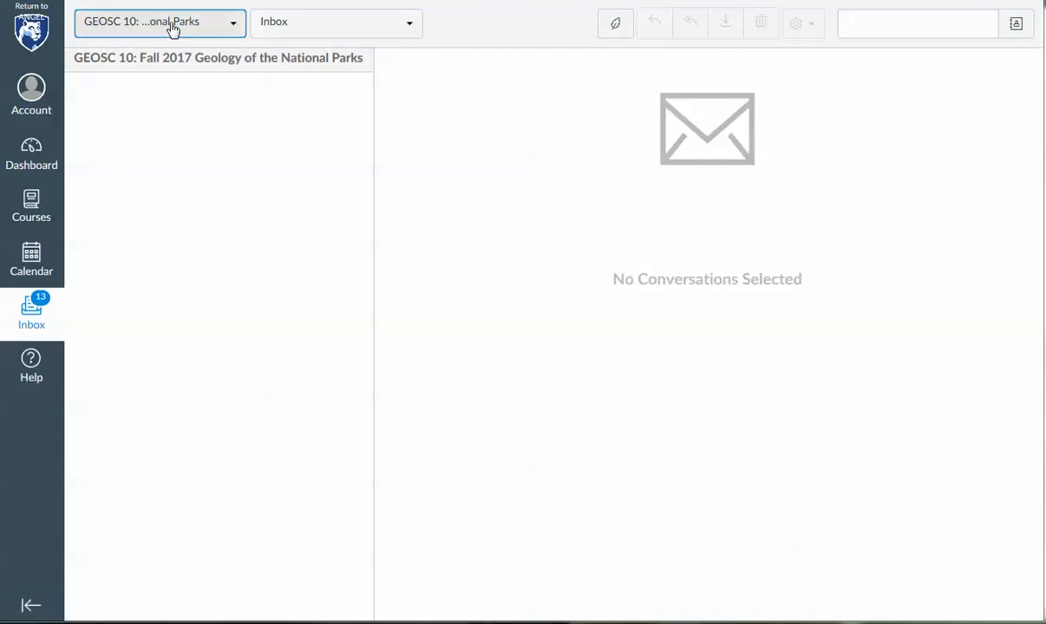
Keep the Geology of the National Parks course filter and start a new message.
left_click(162, 22)
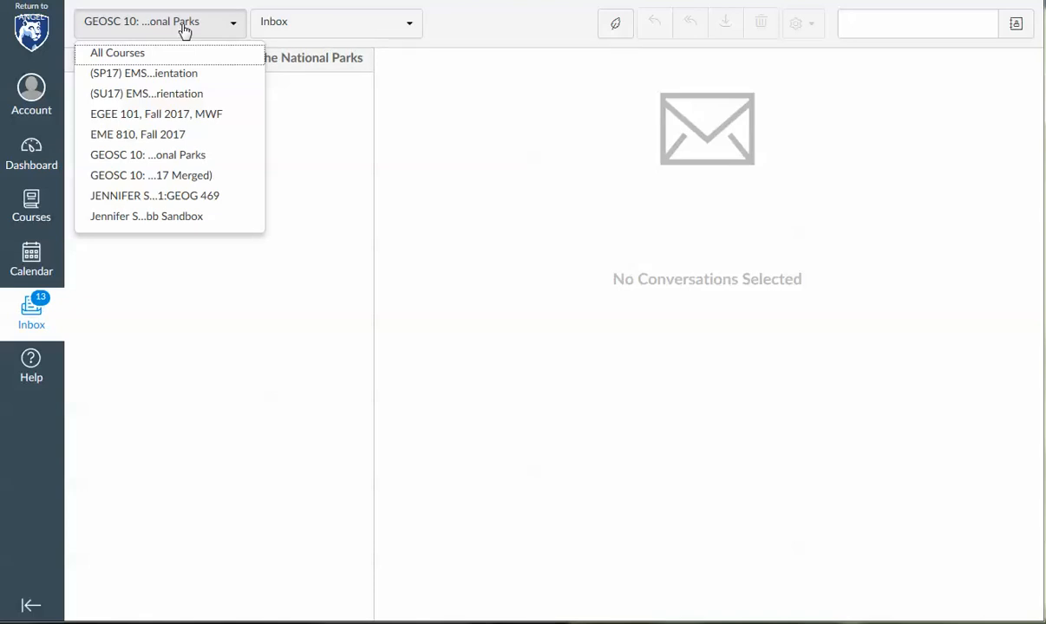
left_click(148, 154)
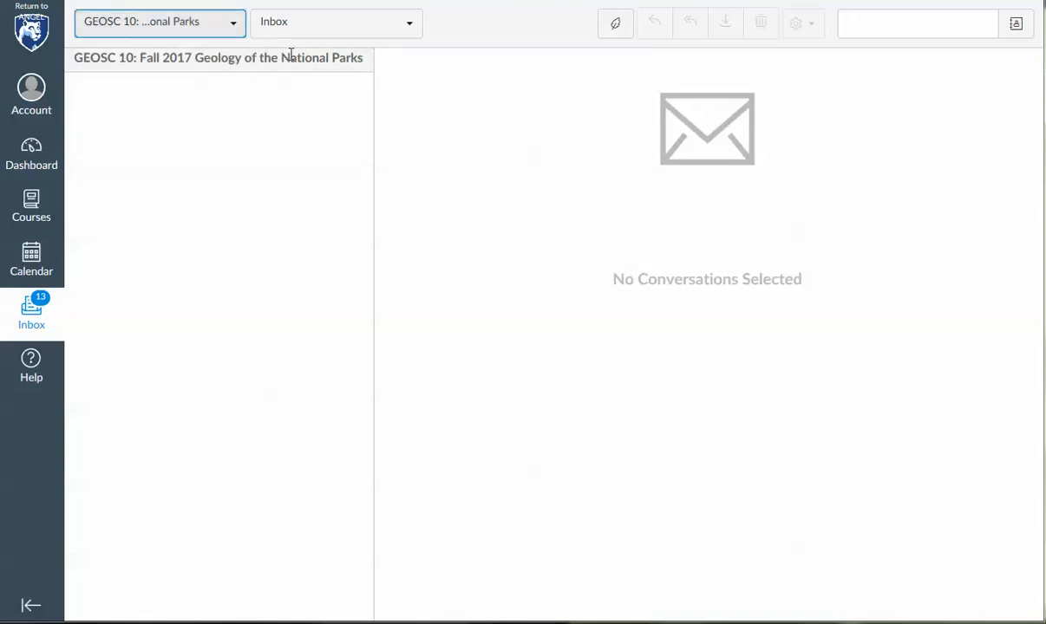
mouse_move(615, 24)
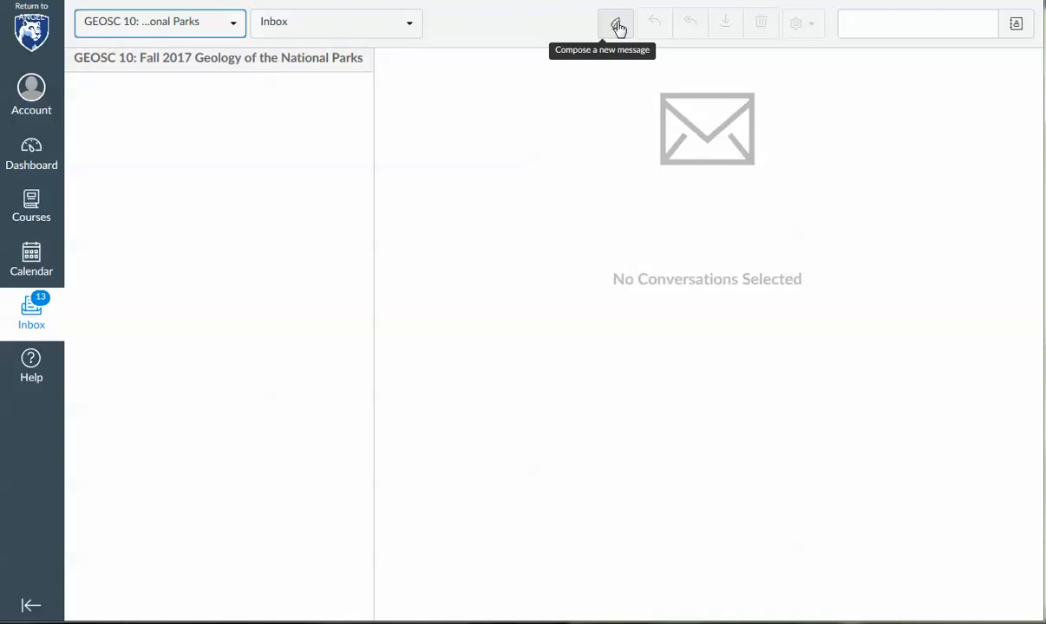
left_click(615, 23)
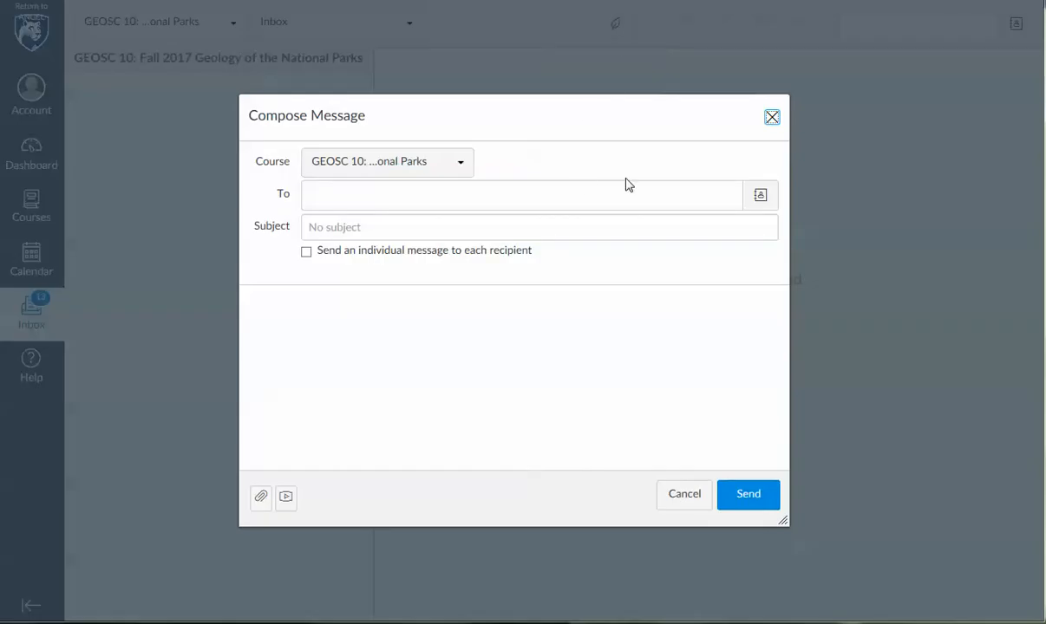
mouse_move(760, 194)
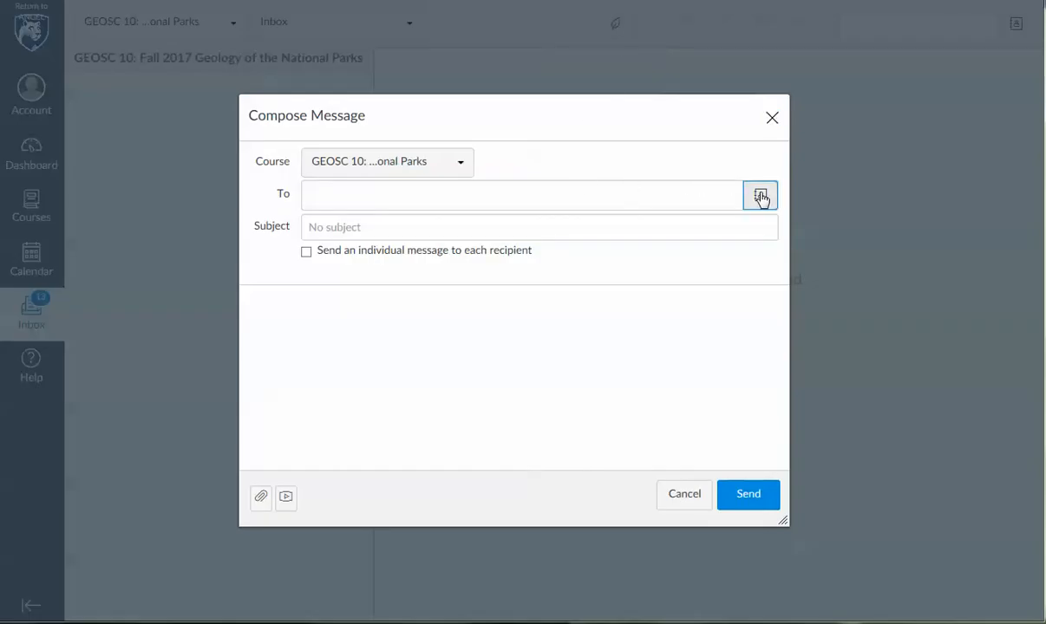
Add the course teachers as recipients from the GEOSC 10 address book.
left_click(759, 194)
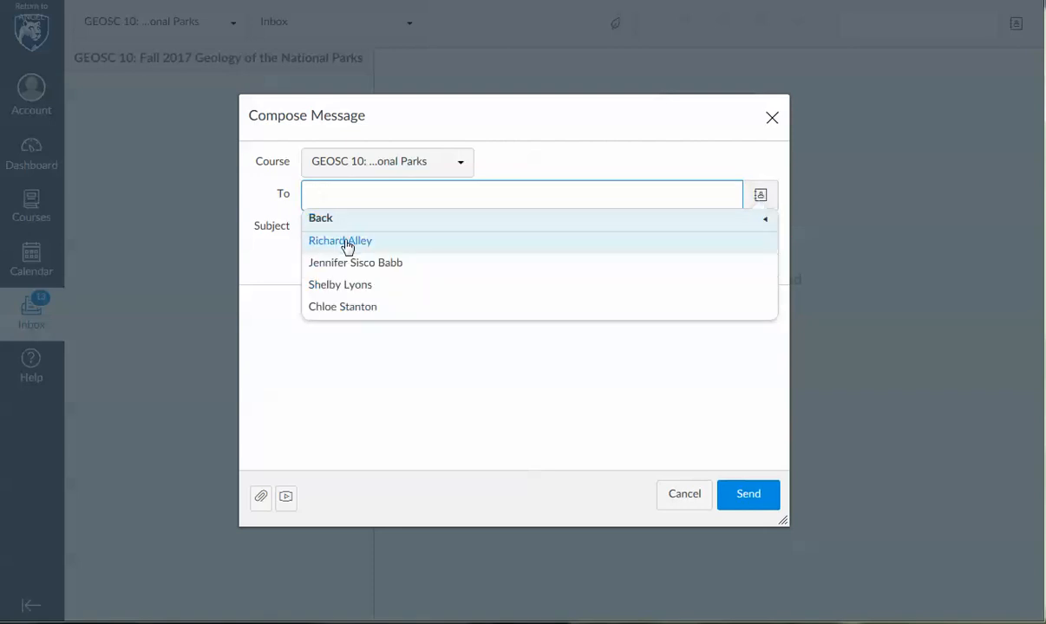
left_click(340, 240)
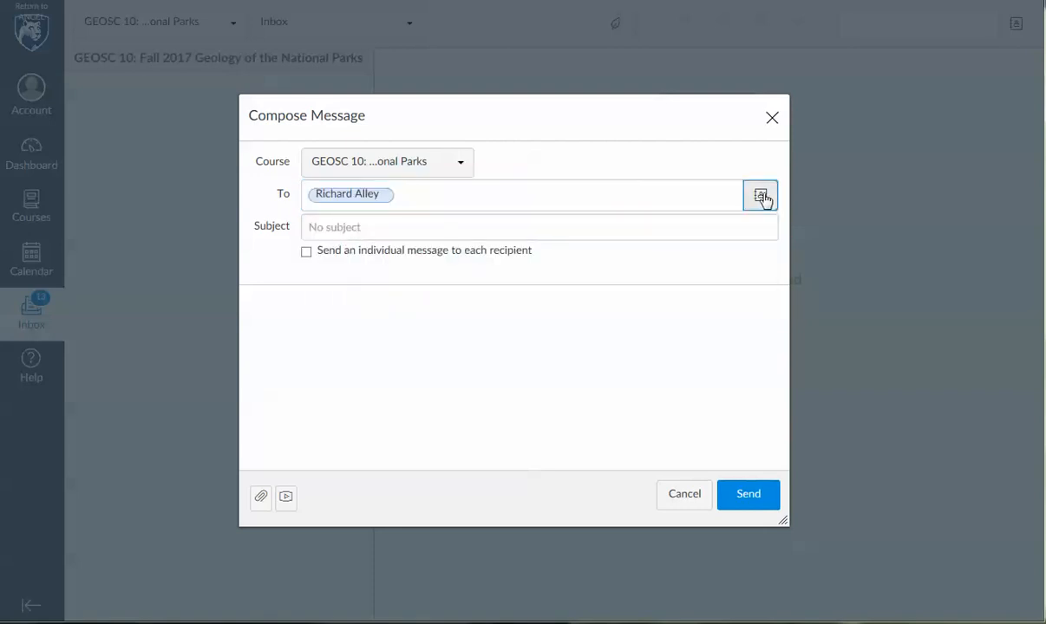
left_click(759, 195)
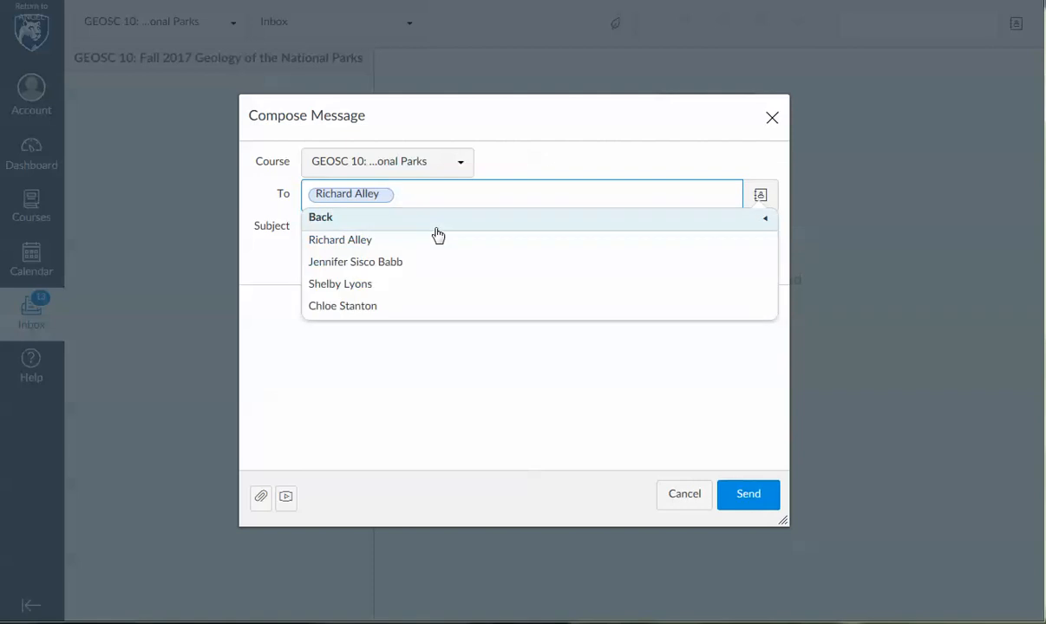
left_click(354, 261)
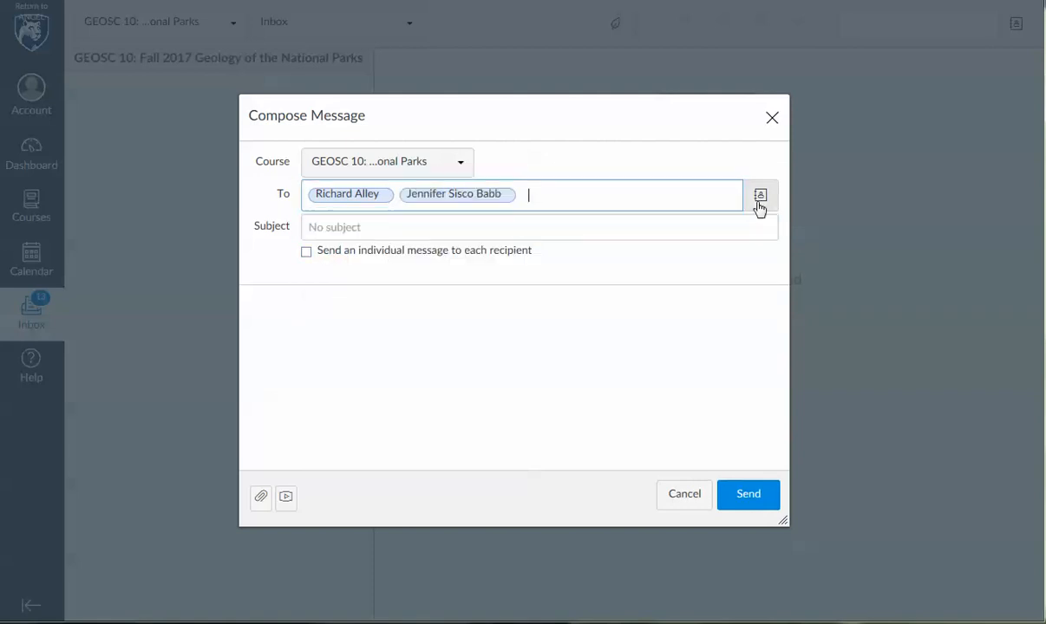
left_click(759, 195)
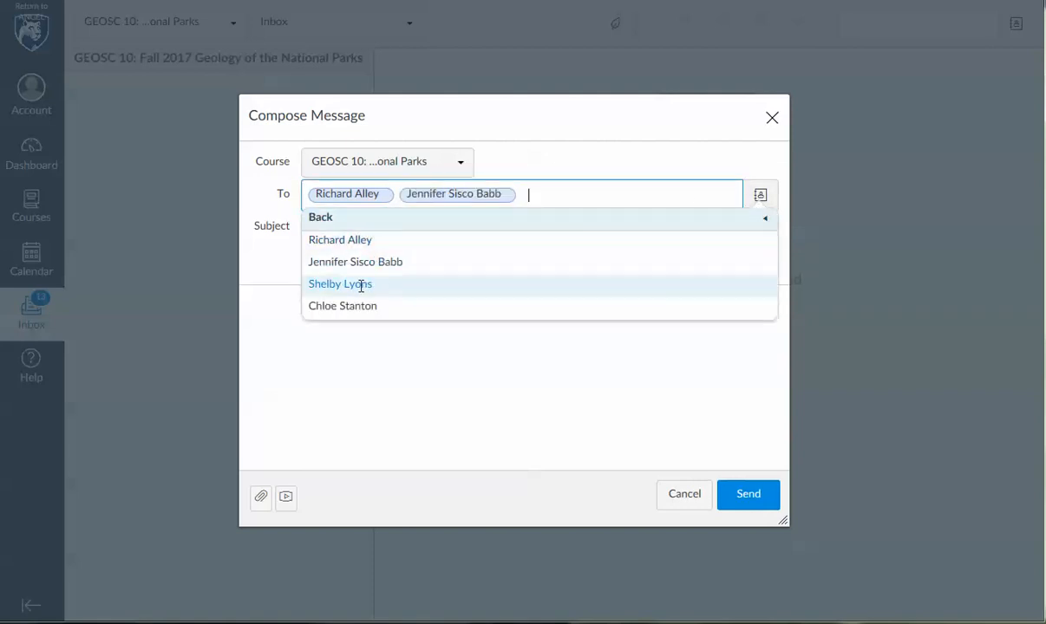
left_click(340, 283)
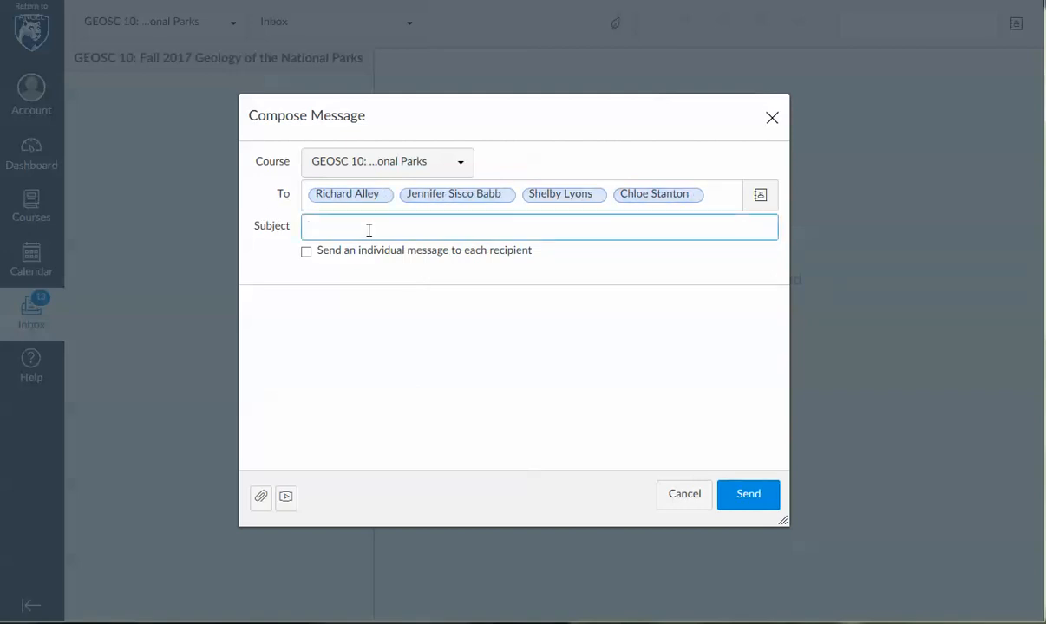
Enter 'test' as the subject and body, then send the message.
left_click(368, 227)
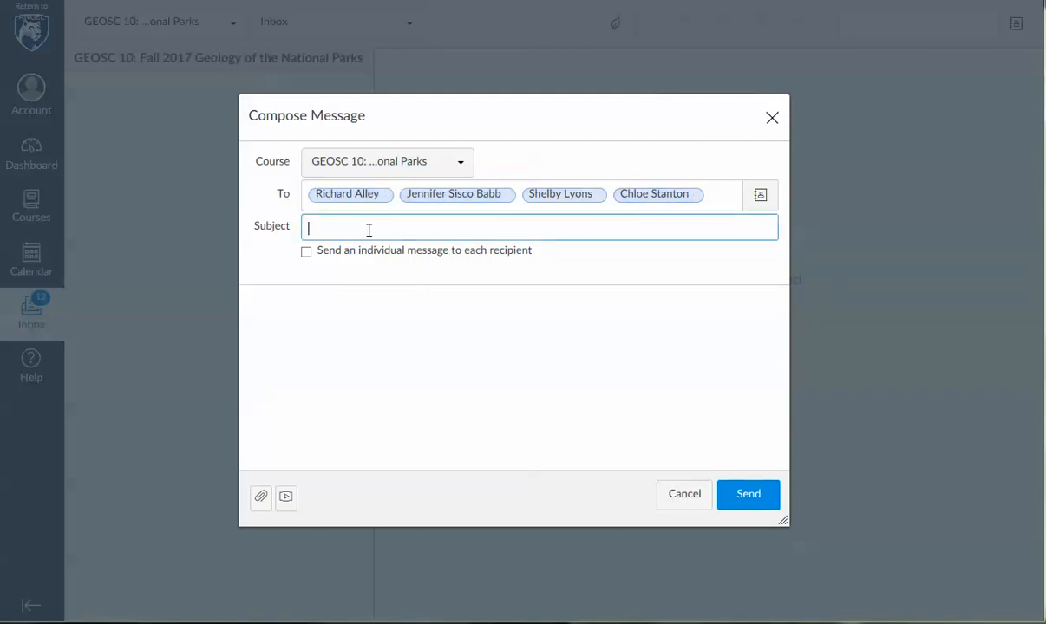
type("test")
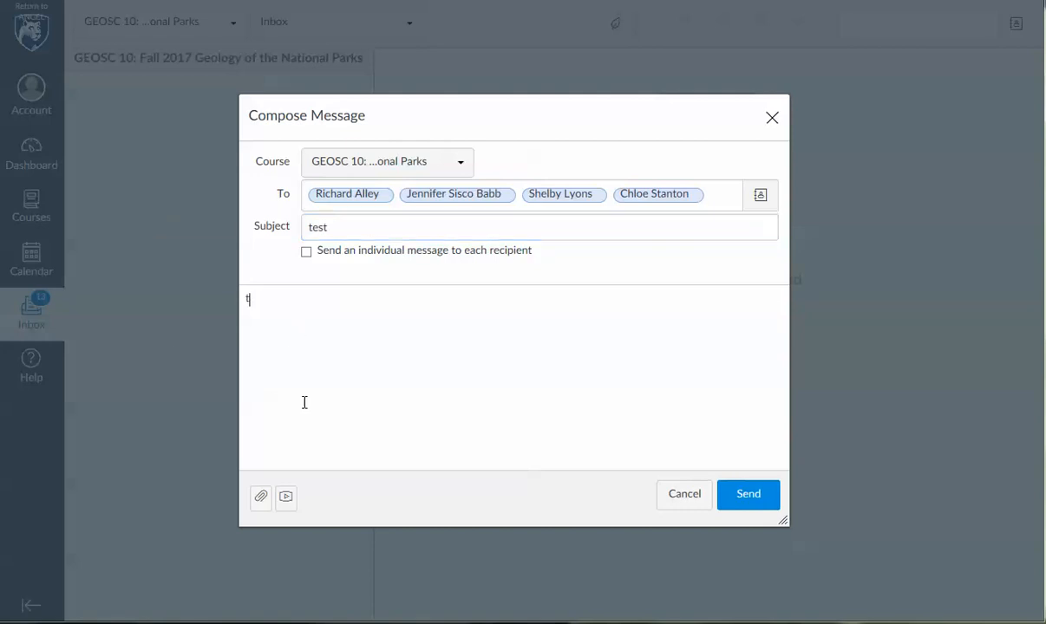
type("est")
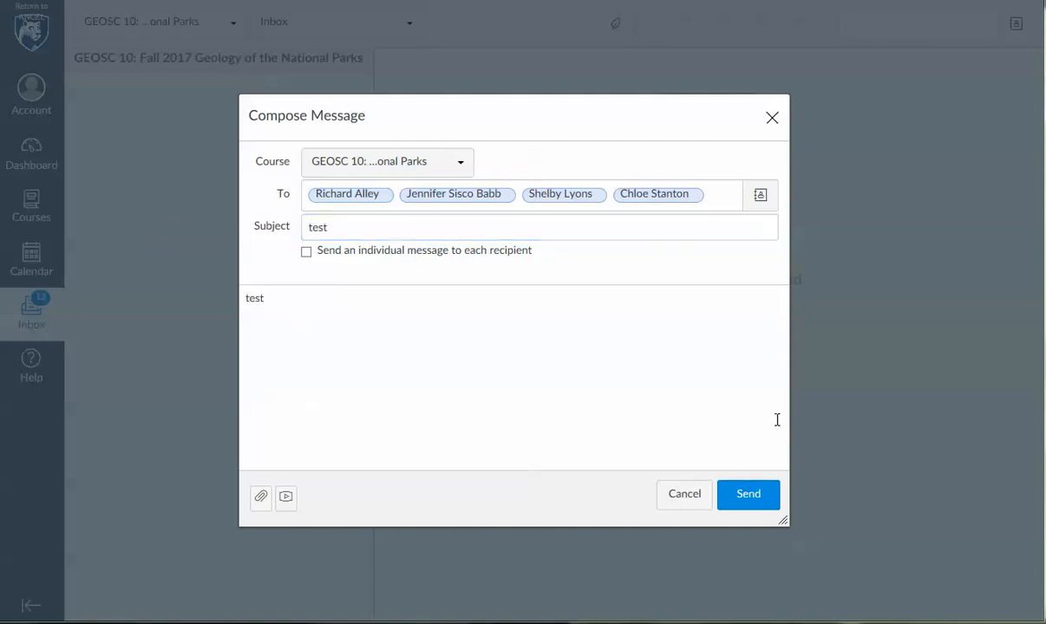
left_click(748, 494)
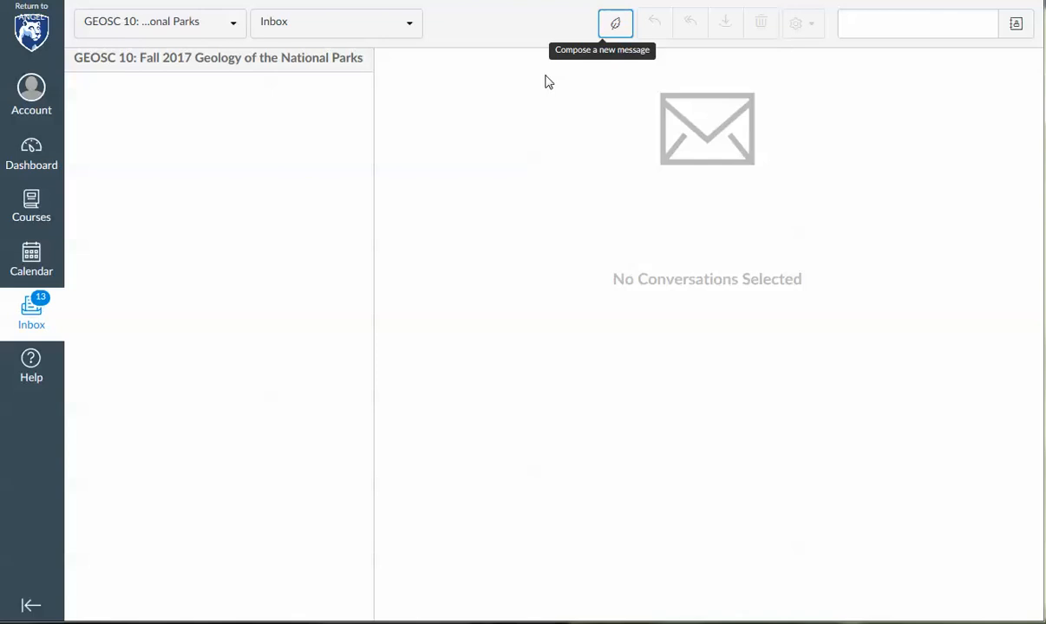
mouse_move(772, 8)
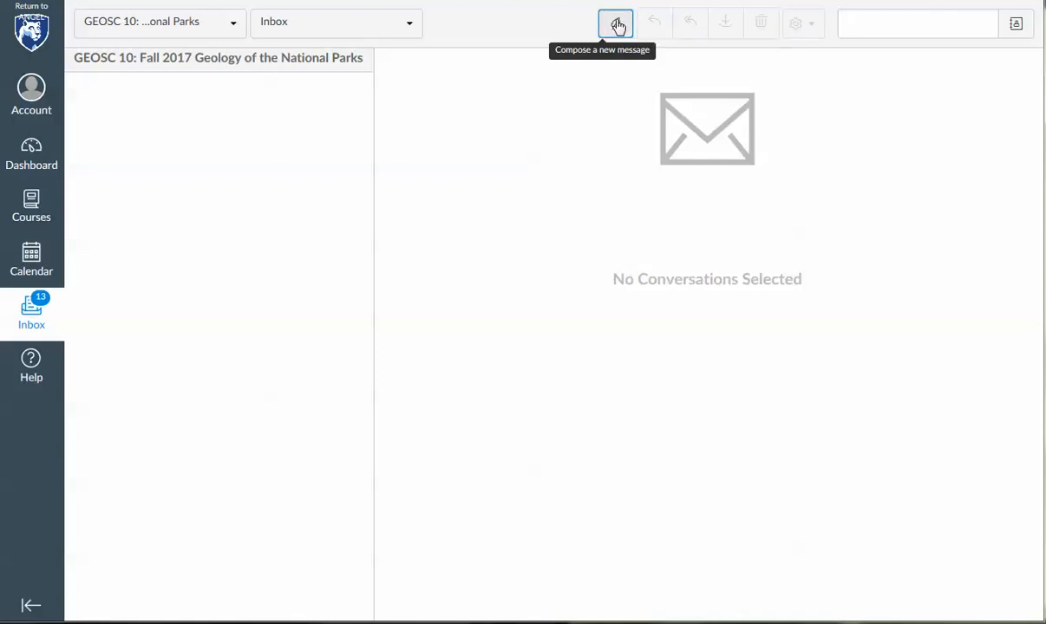
Compose another message and show the course people list in the address book.
left_click(614, 24)
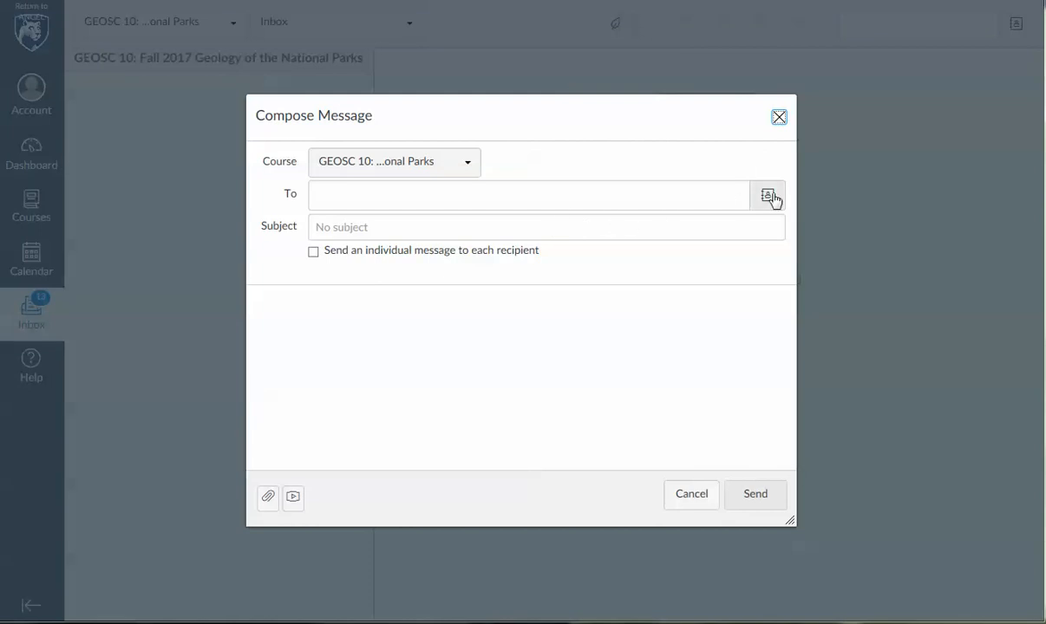
left_click(528, 195)
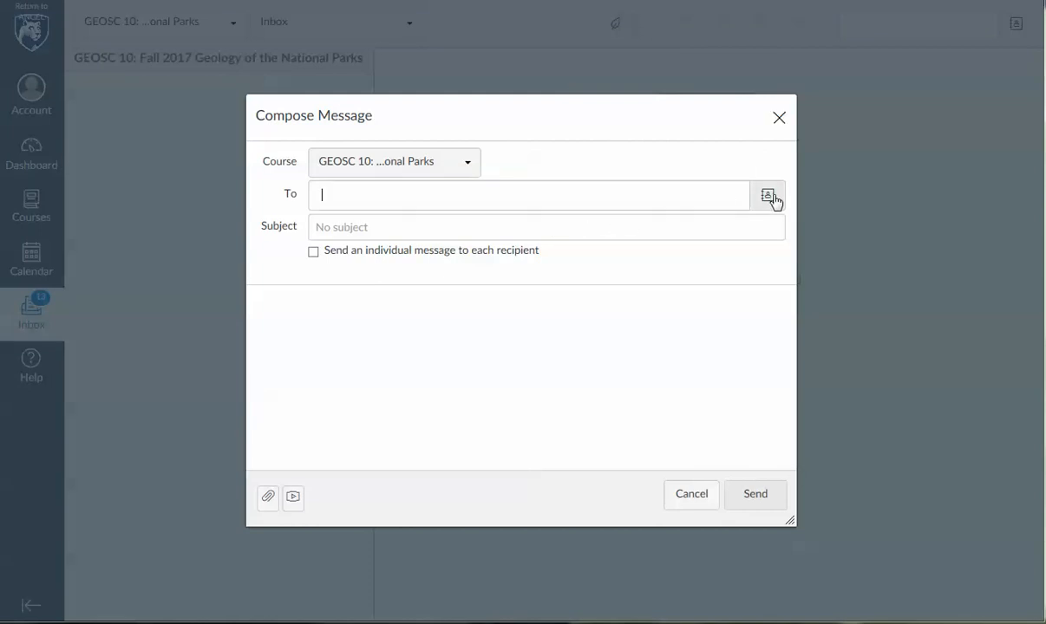
left_click(766, 194)
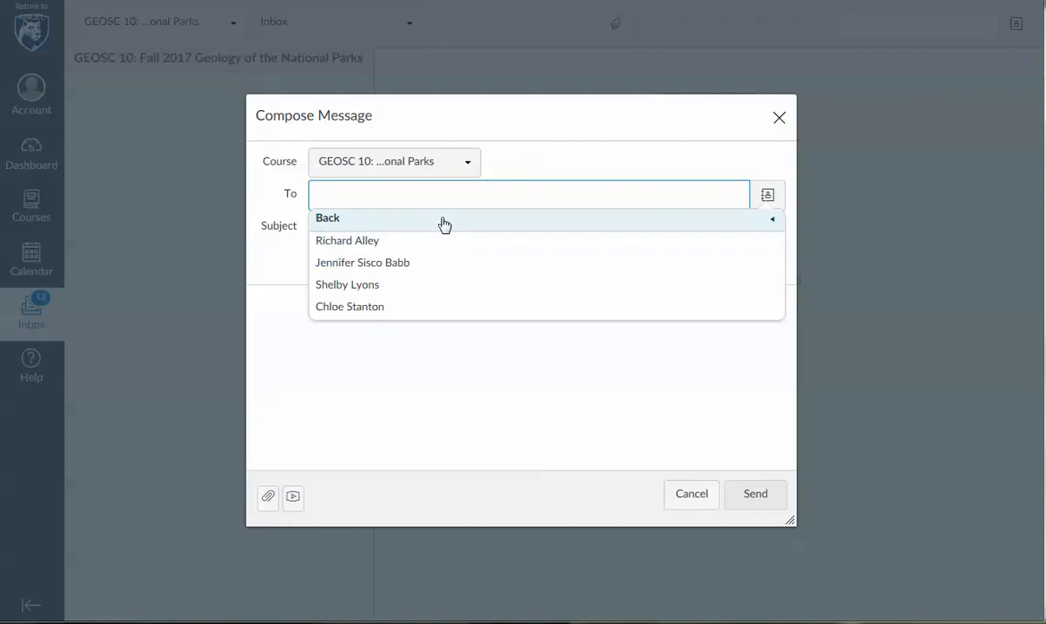